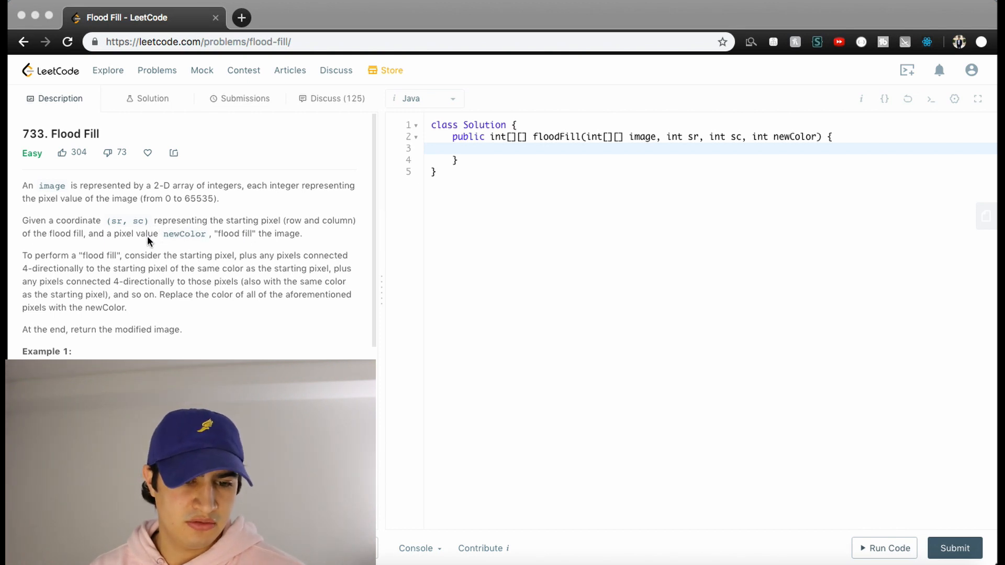
Open floodFill with 'if (image[sr][sc] == newColor) return image;' followed by blank lines.
double_click(184, 233)
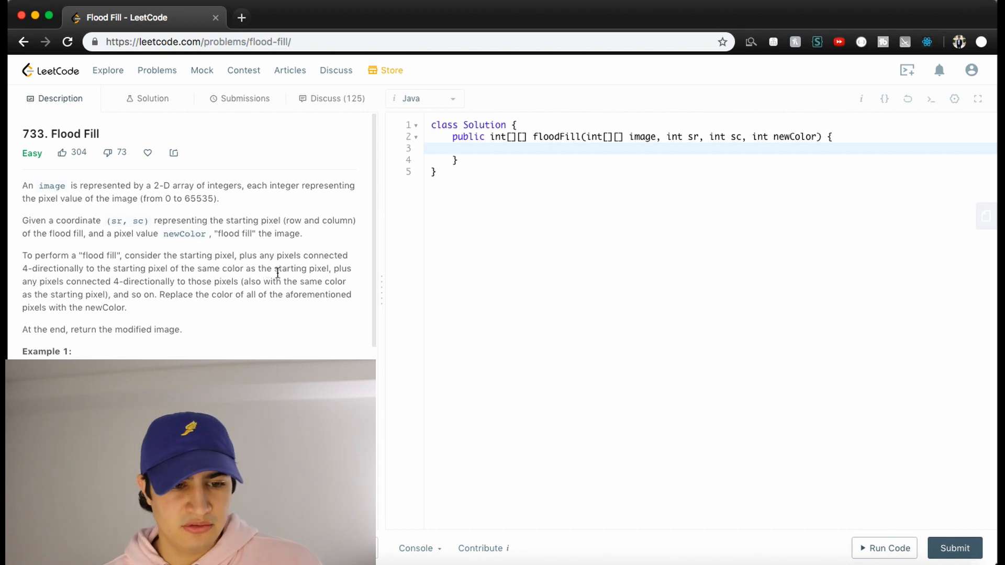
mouse_move(226, 281)
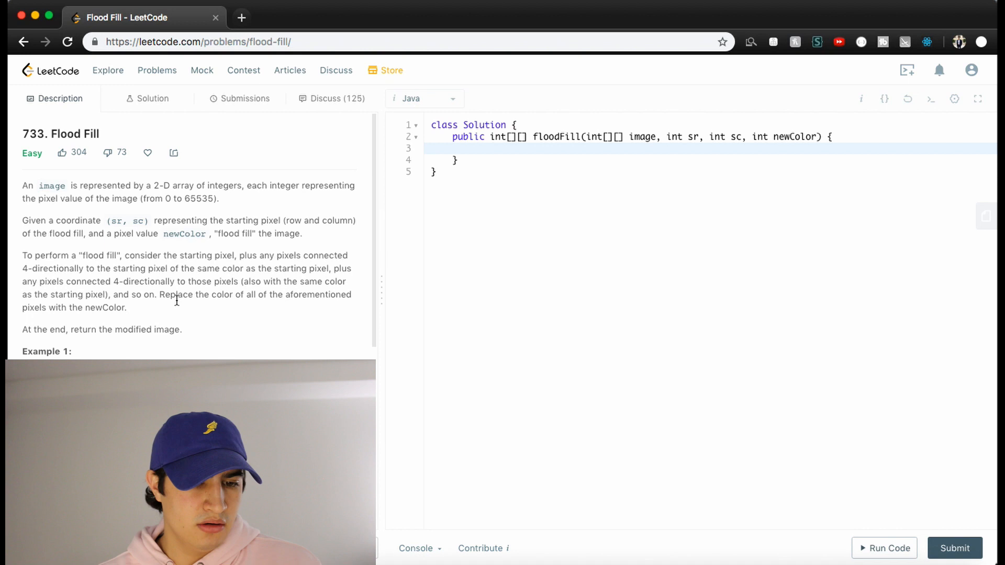
mouse_move(173, 308)
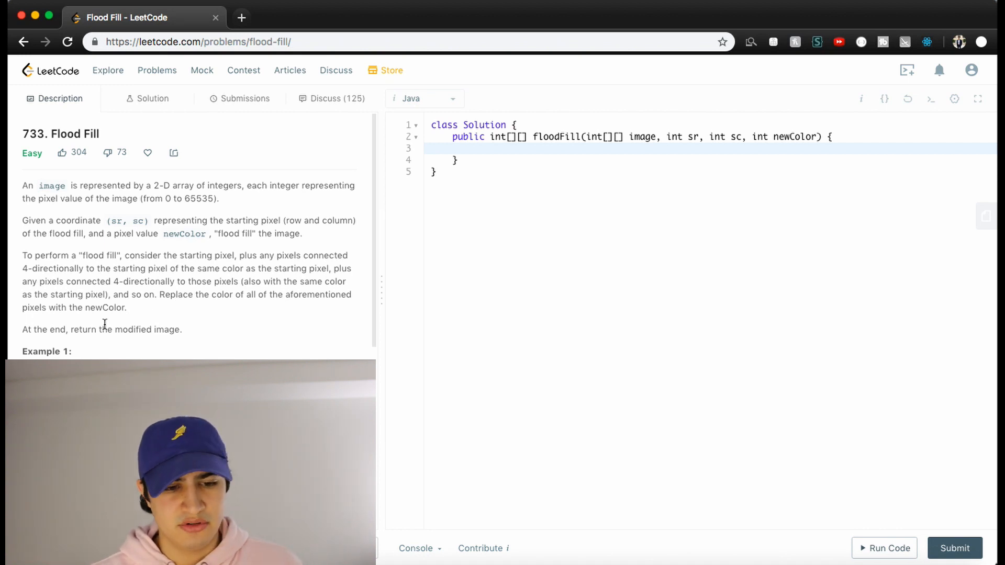
scroll(down, 3)
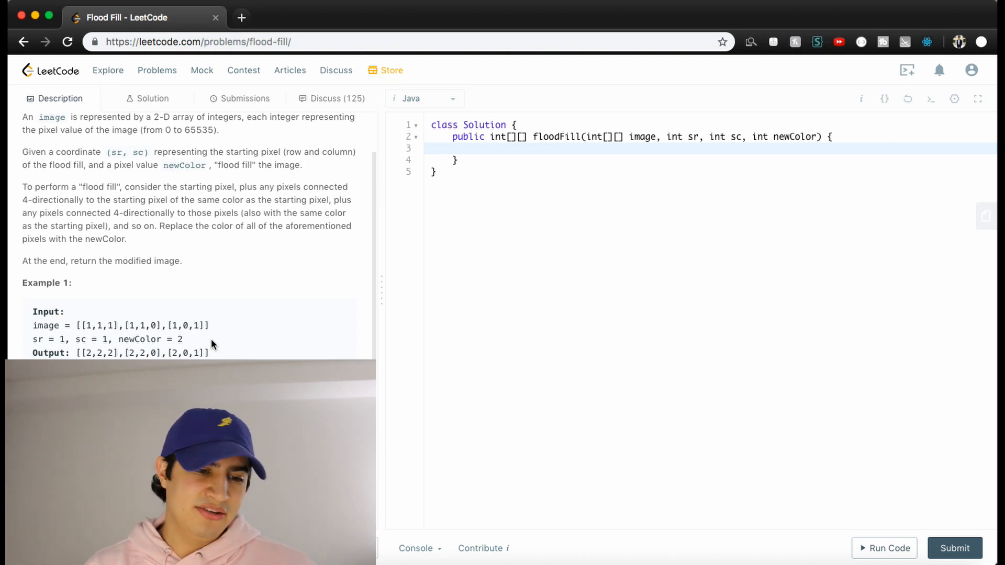
drag(77, 325, 209, 326)
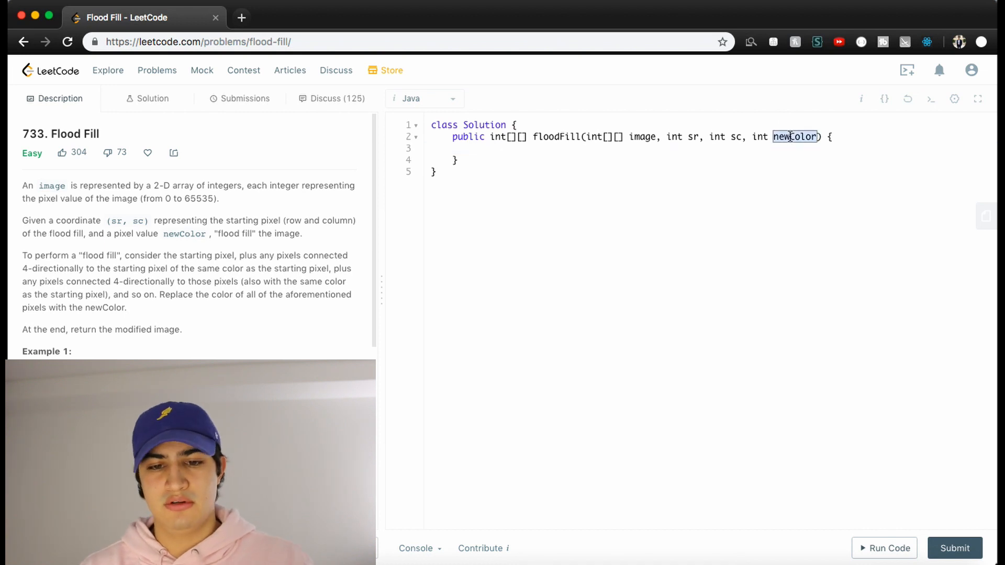
click(473, 148)
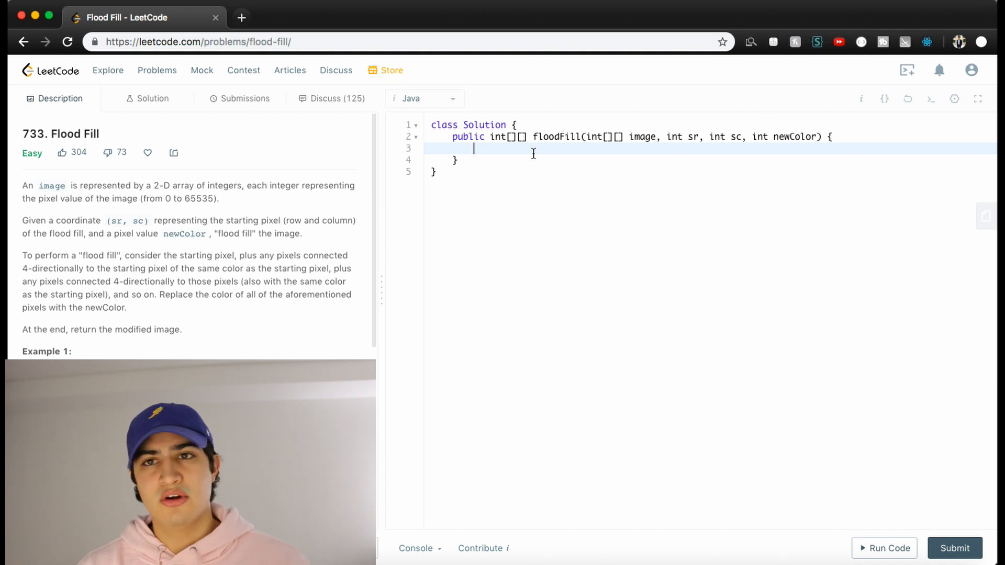
text(if()
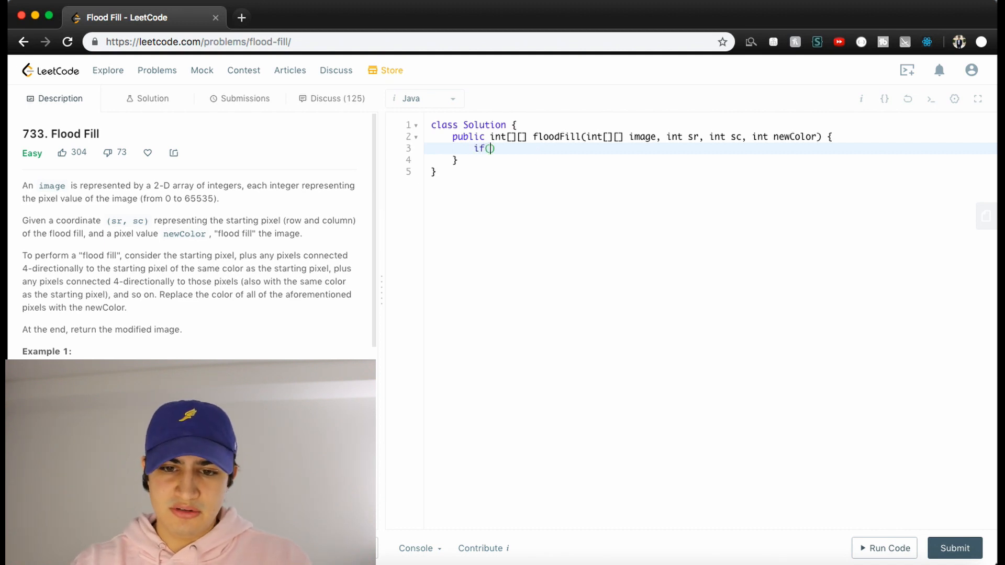
text(image[sr])
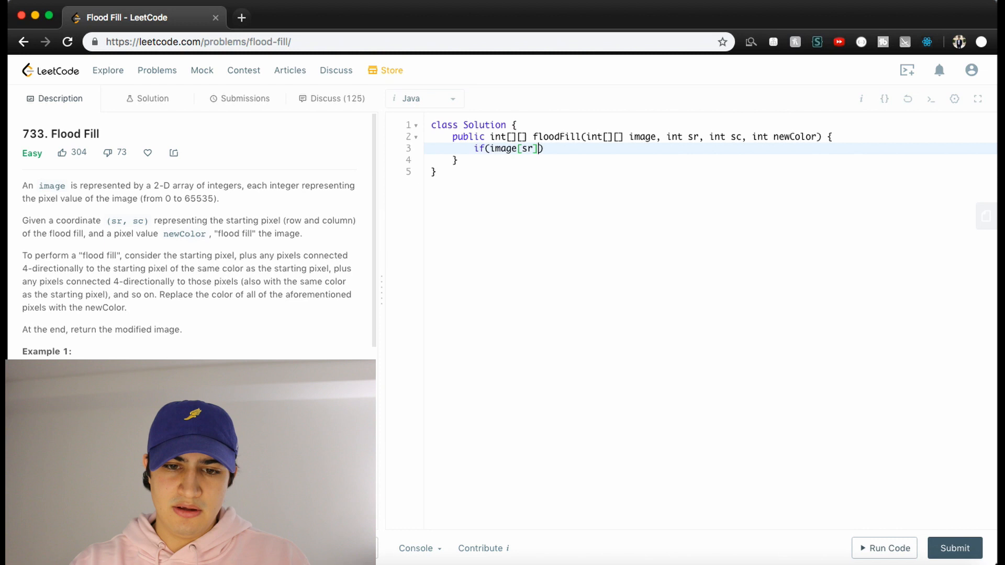
text([sc] ==)
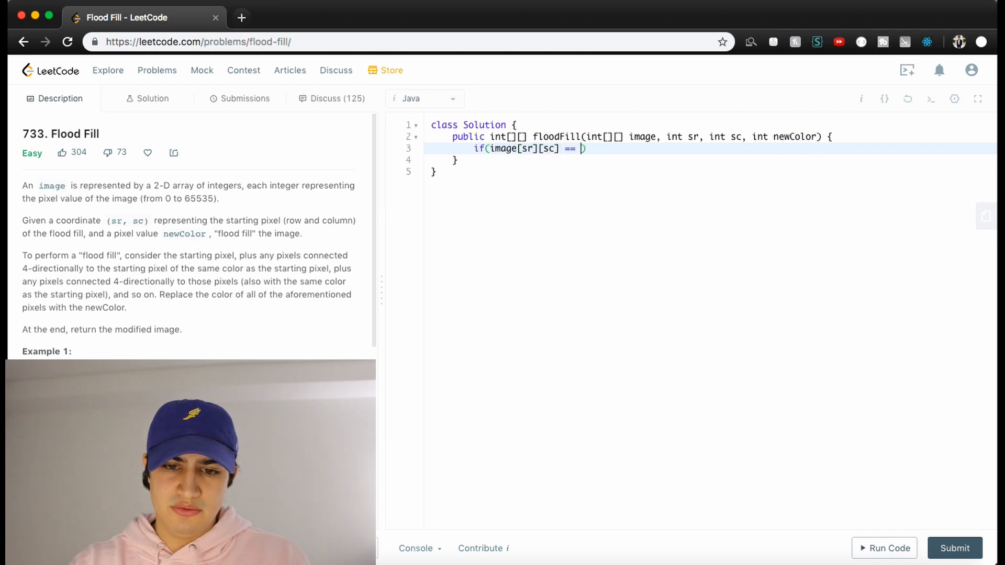
text(newColor))
text(return image;)
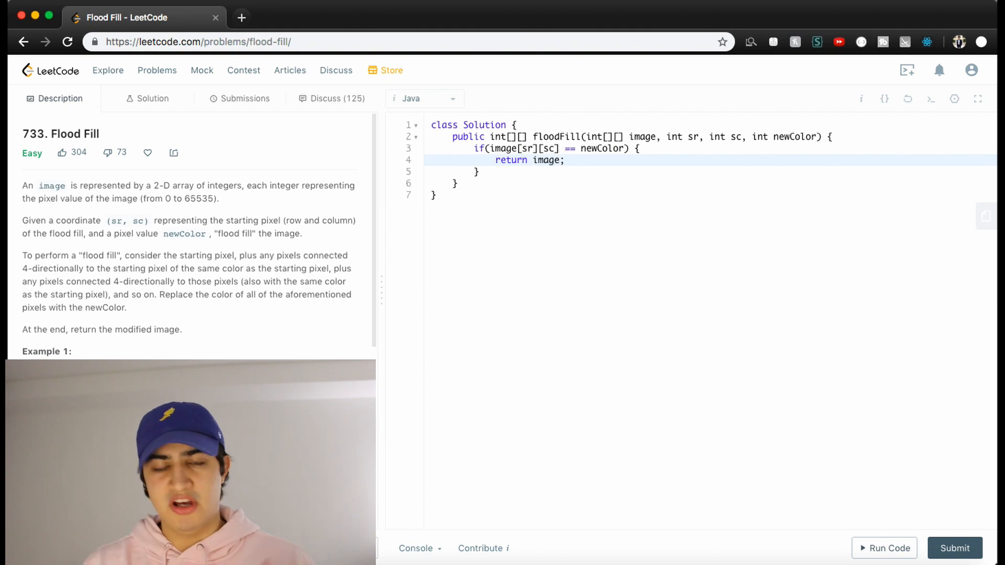
click(564, 160)
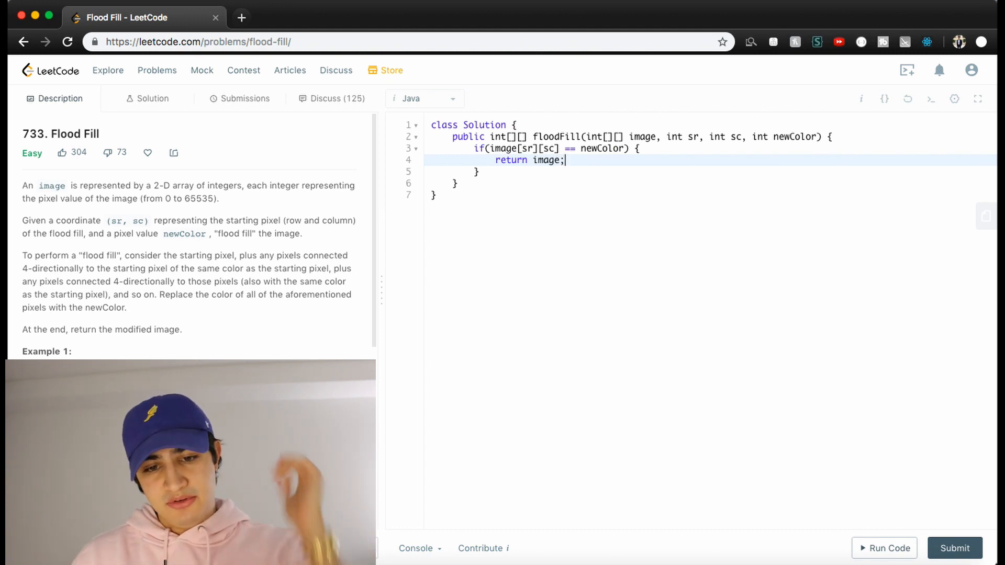
key(Enter)
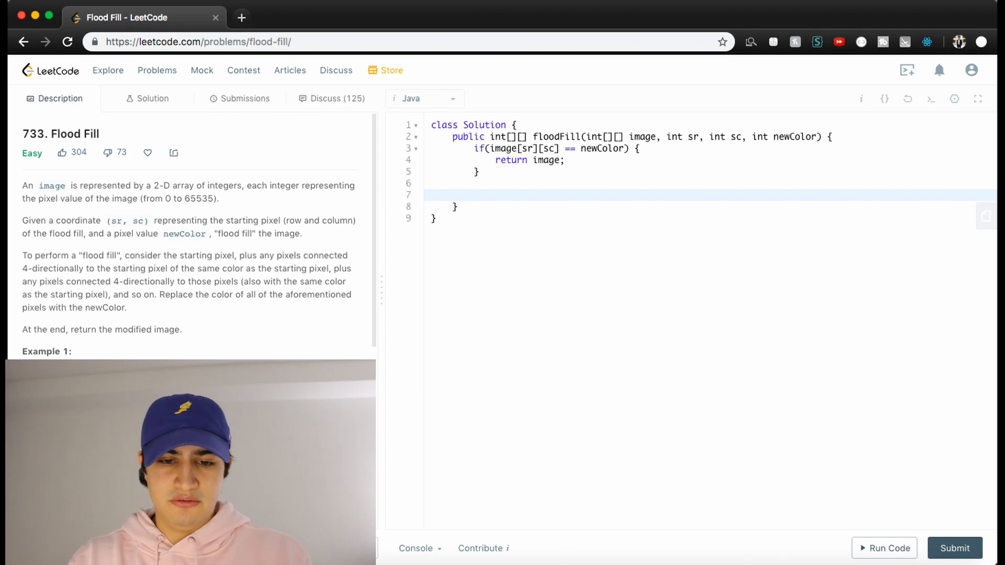
Call fill(image, sr, sc, image[sr][sc], newColor); in floodFill, then 'return image;'.
text(fill(image))
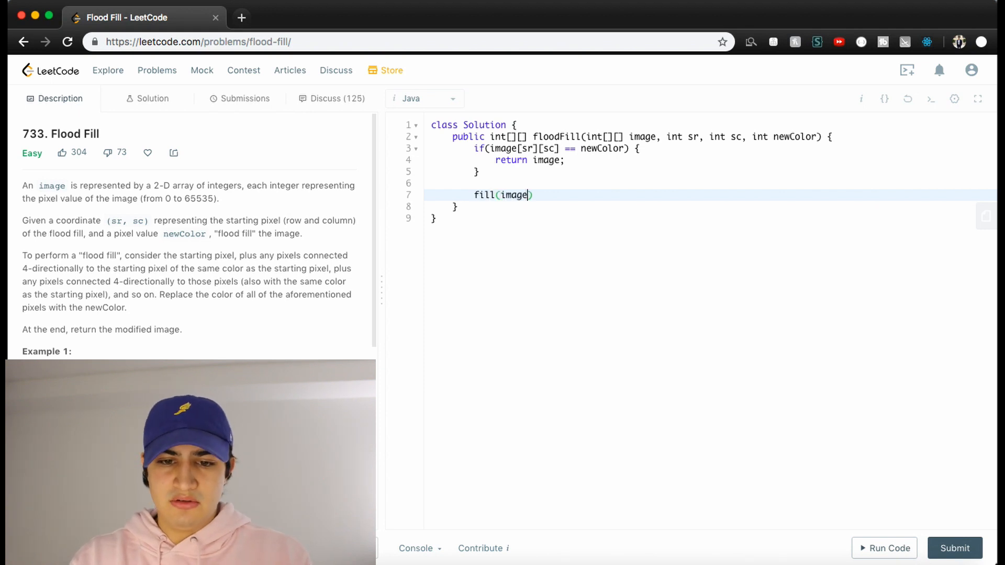
text(, sr, sc, image[)
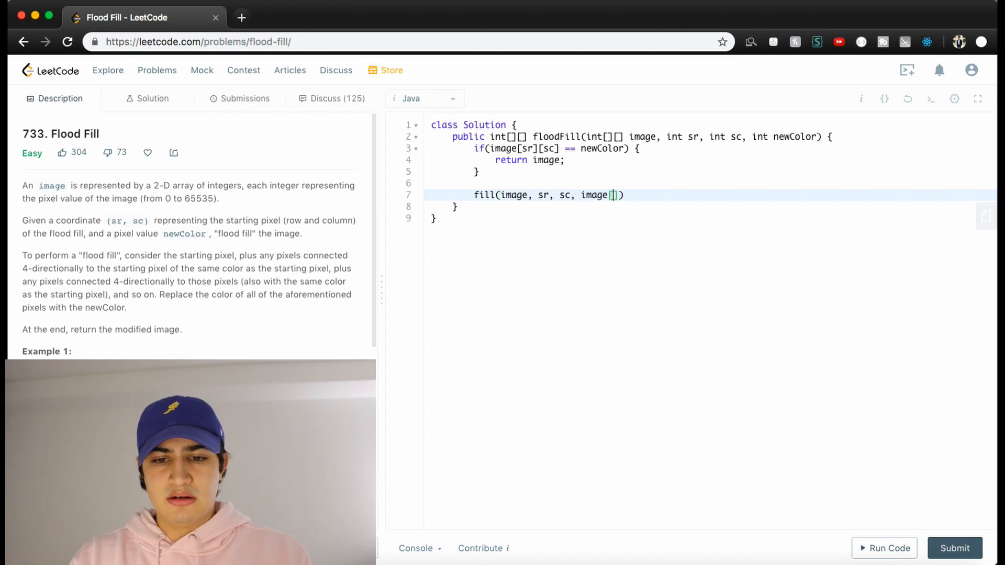
text(sc)
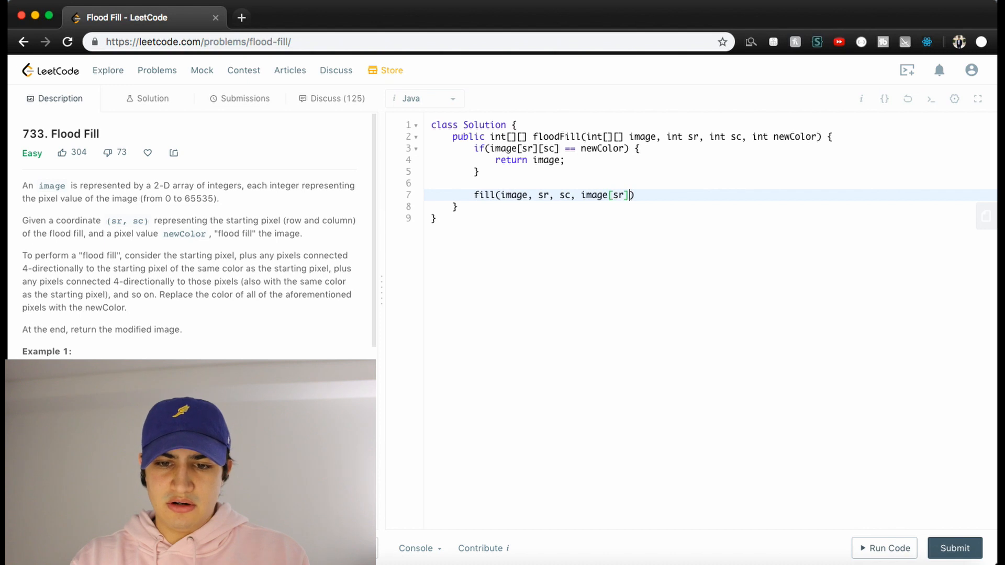
text([sc],)
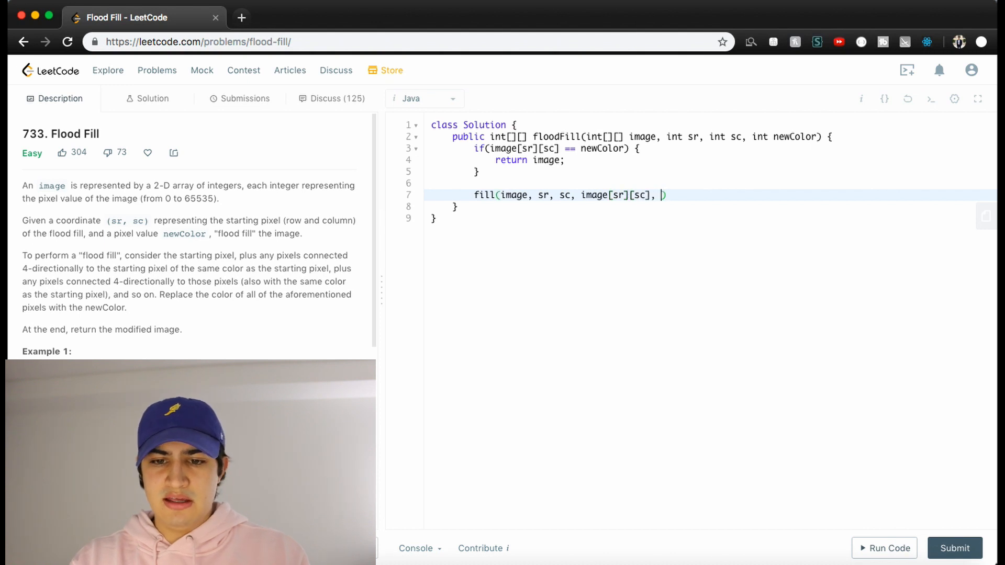
text(newColor)
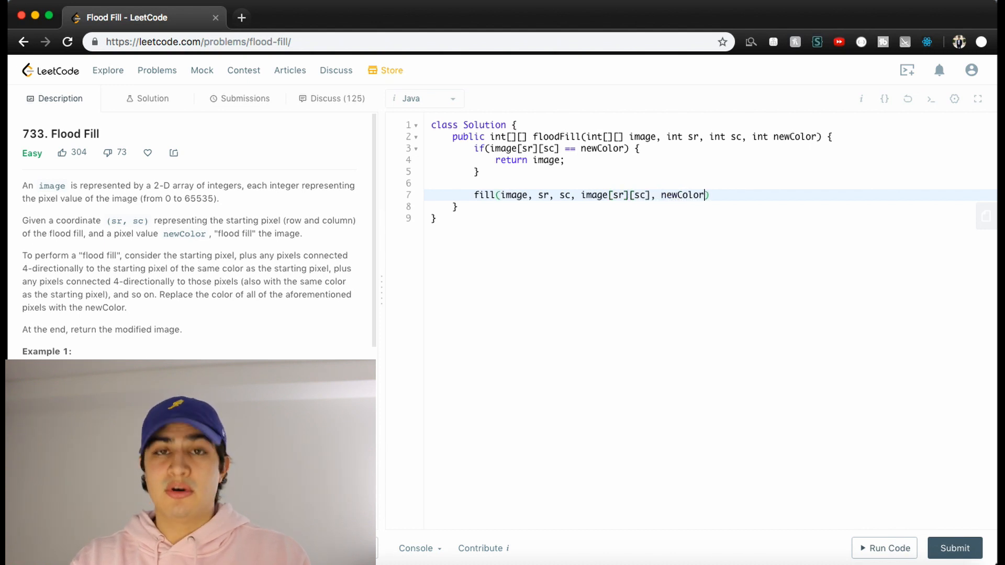
text(;)
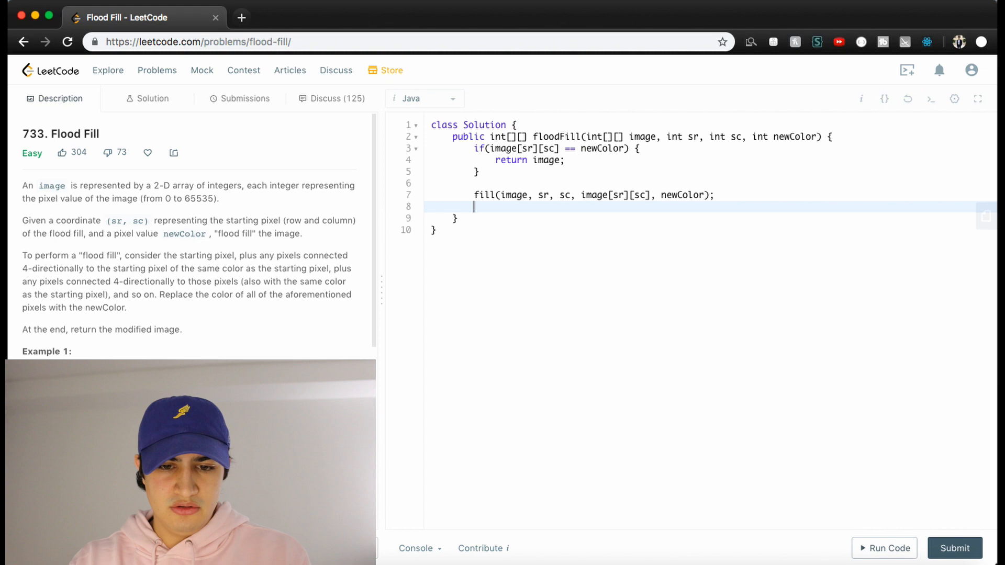
text(return image;)
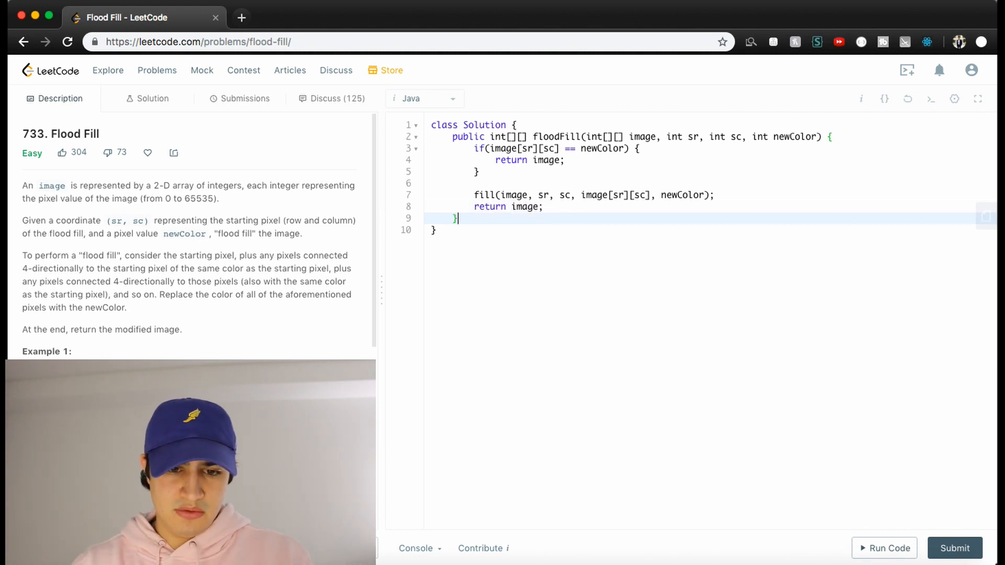
Begin the helper signature 'public void fill(int[][] image,' below floodFill.
text(public)
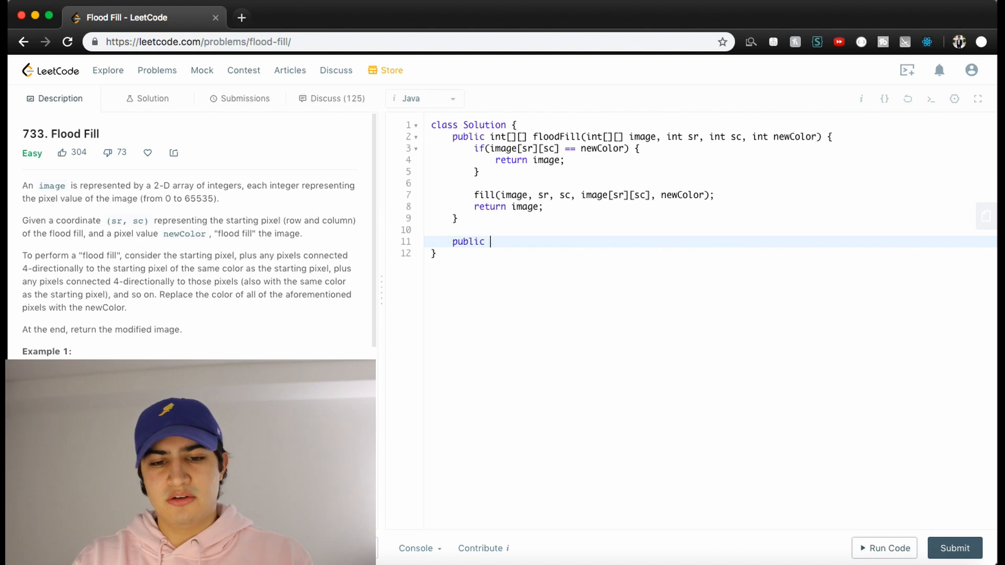
text(vo)
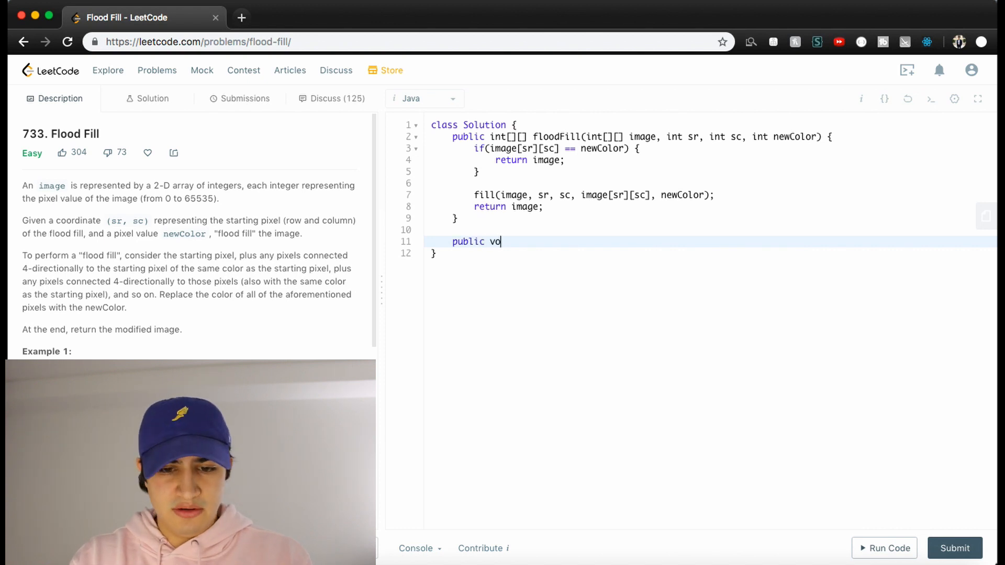
text(id fill()
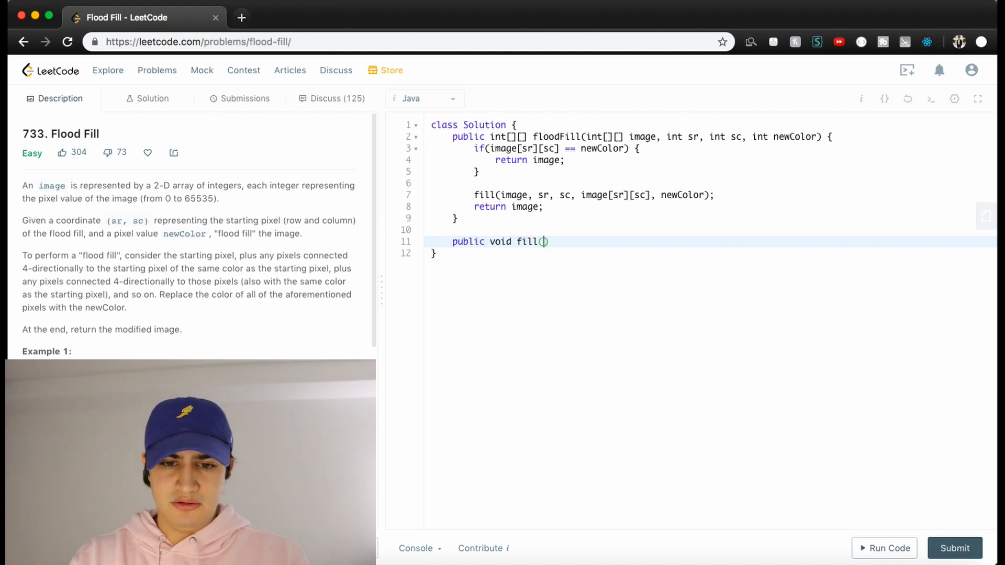
text(int[][])
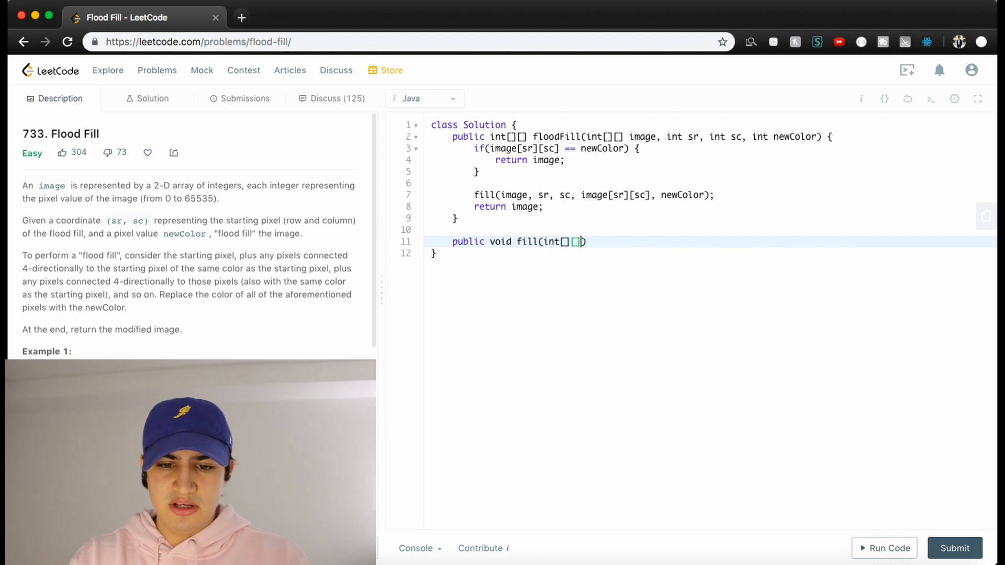
text(image,)
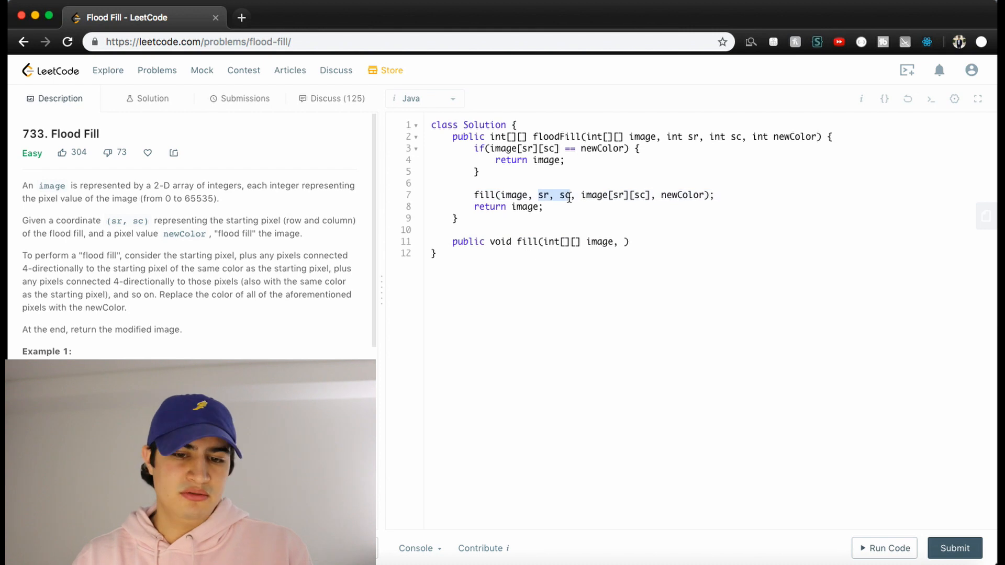
Add int i, int j, int color, int newColor parameters to fill and open its body.
text(int)
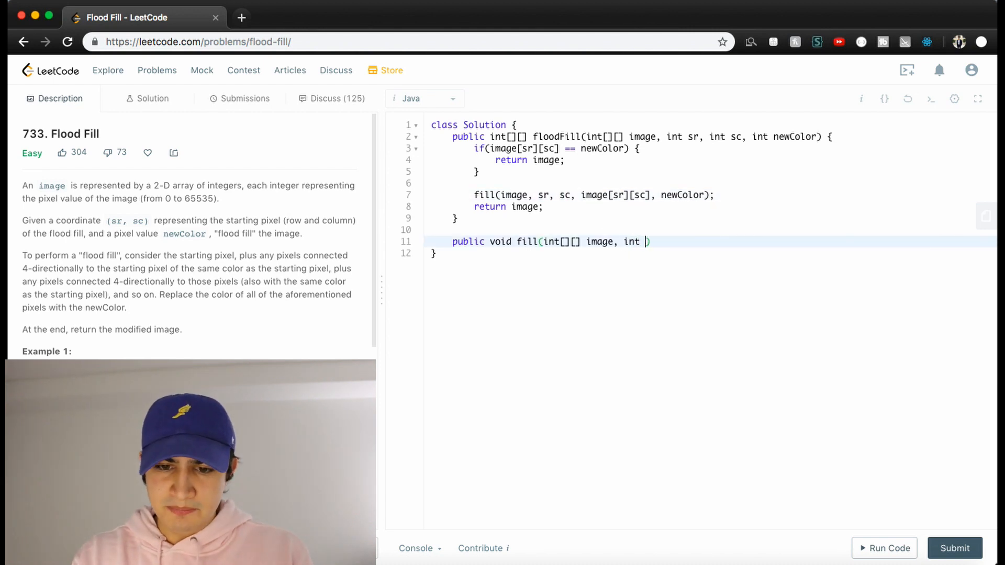
text(i, int j)
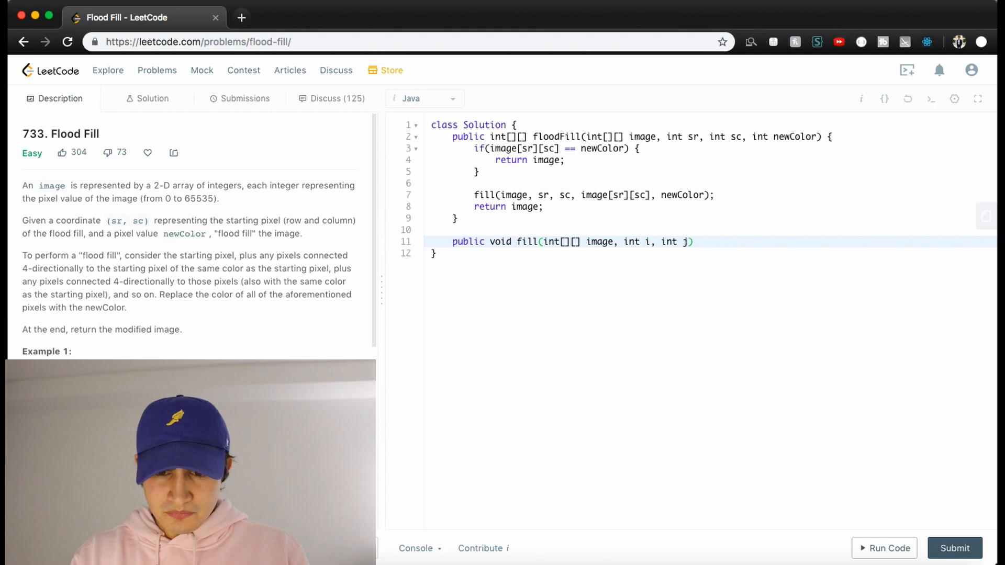
text(,)
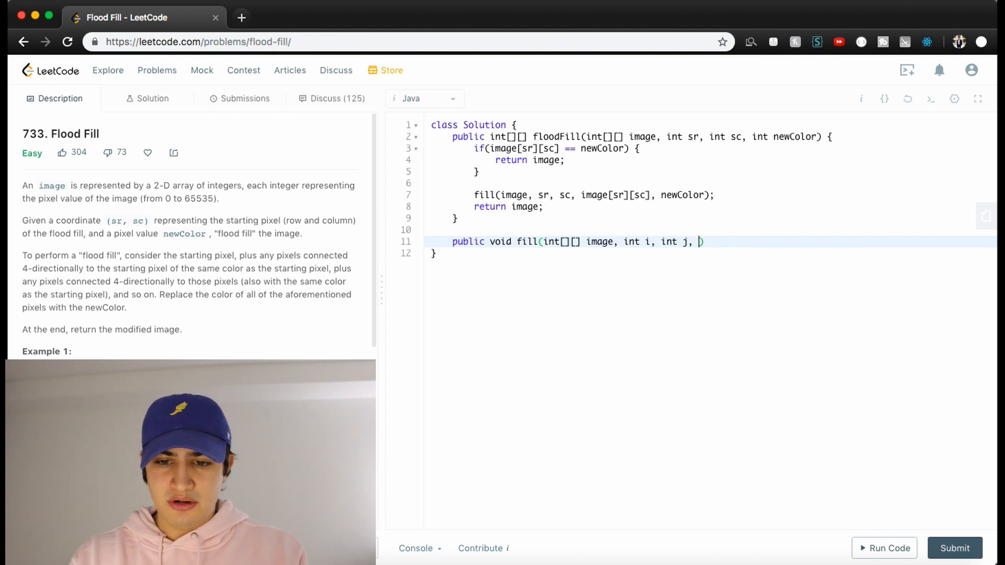
text(int color,)
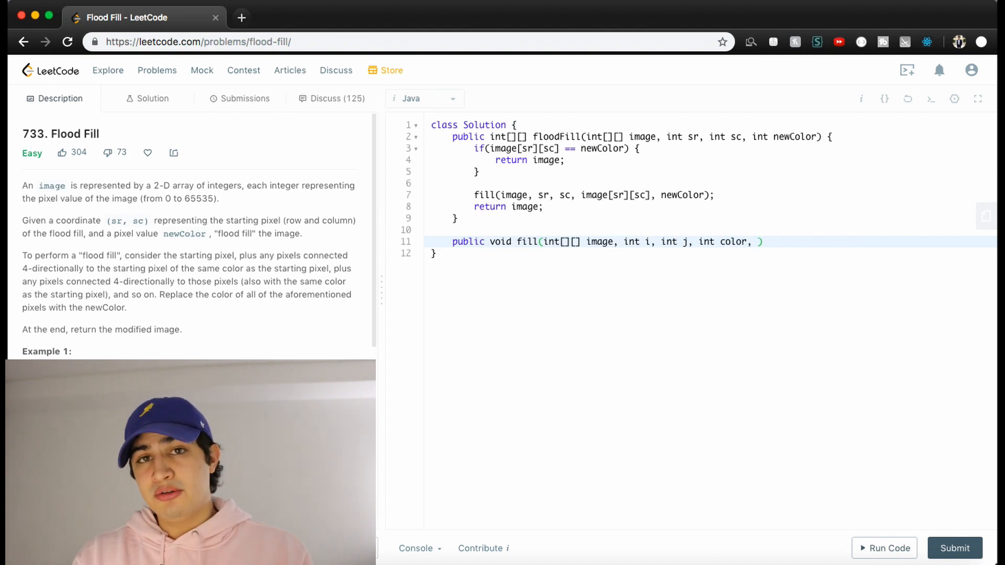
text(int c)
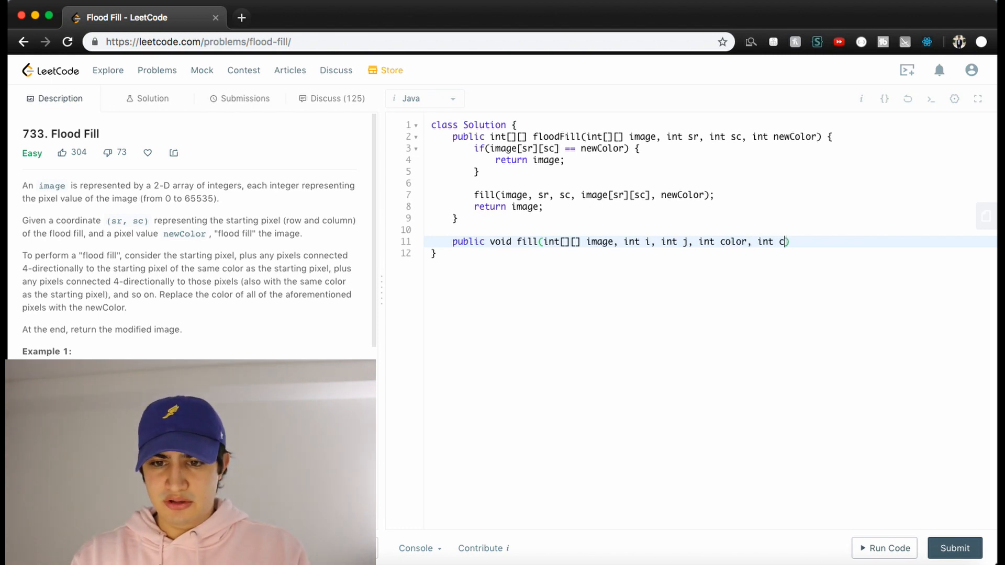
text(newColor) {)
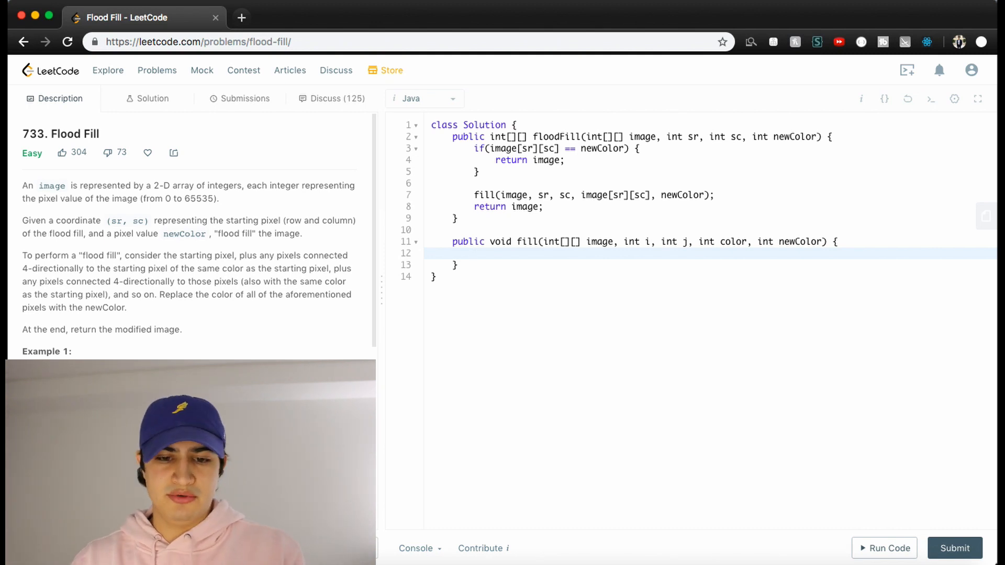
Guard fill with a return when i, j exceed image bounds or image[i][j] != color.
text(if(i < 0 ||)
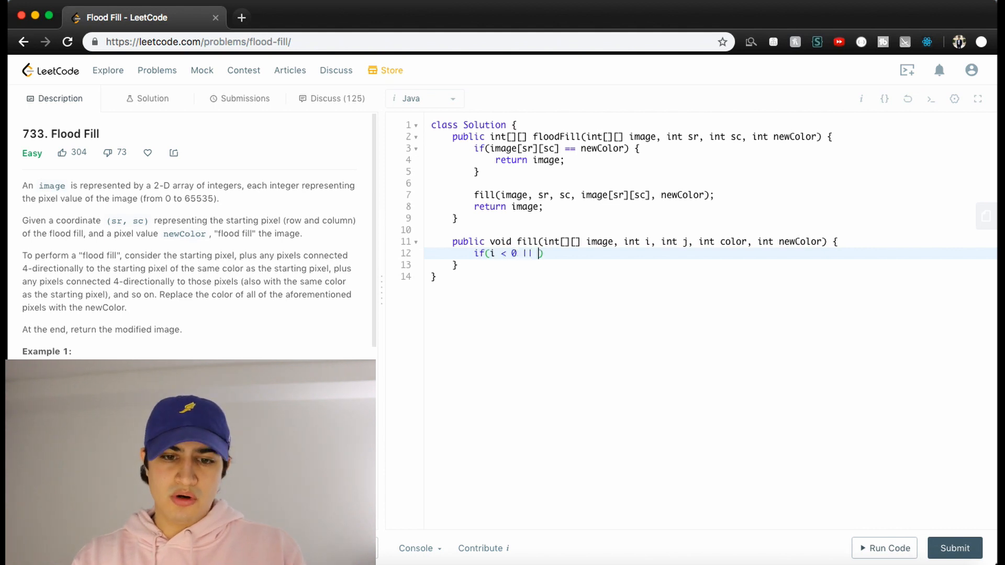
text(i >=)
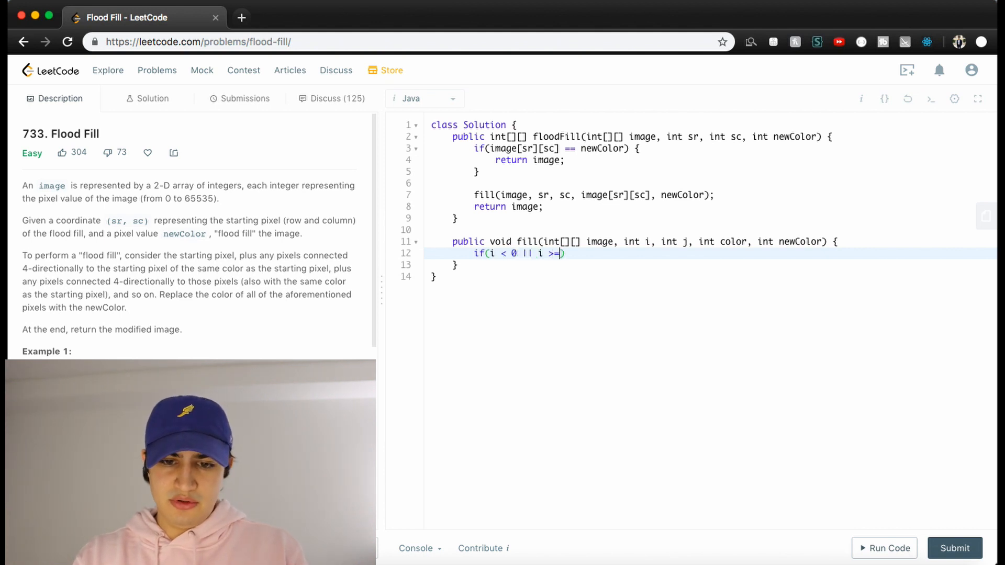
text(image.length ||)
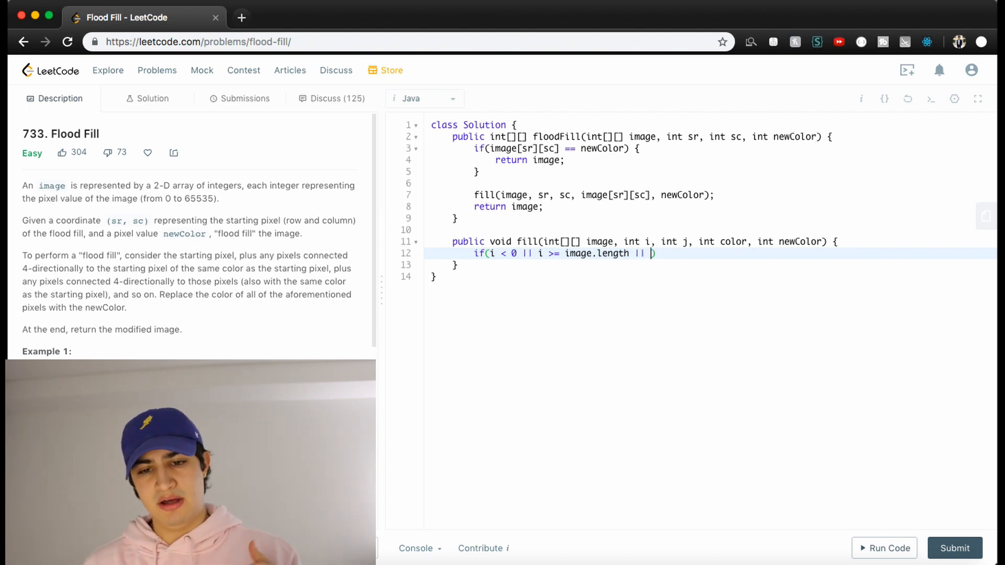
text(j < 0 || j >=)
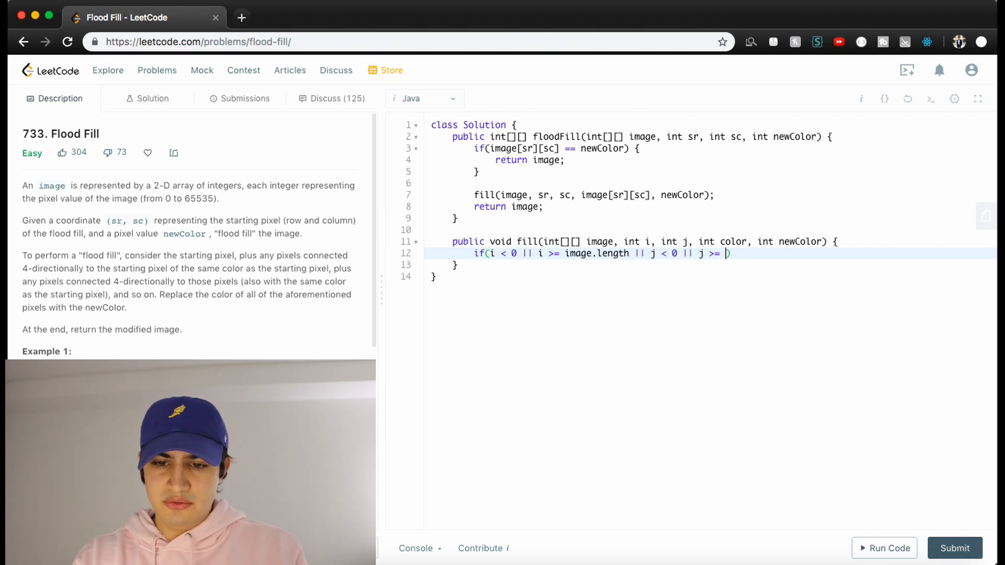
text(image[i].len)
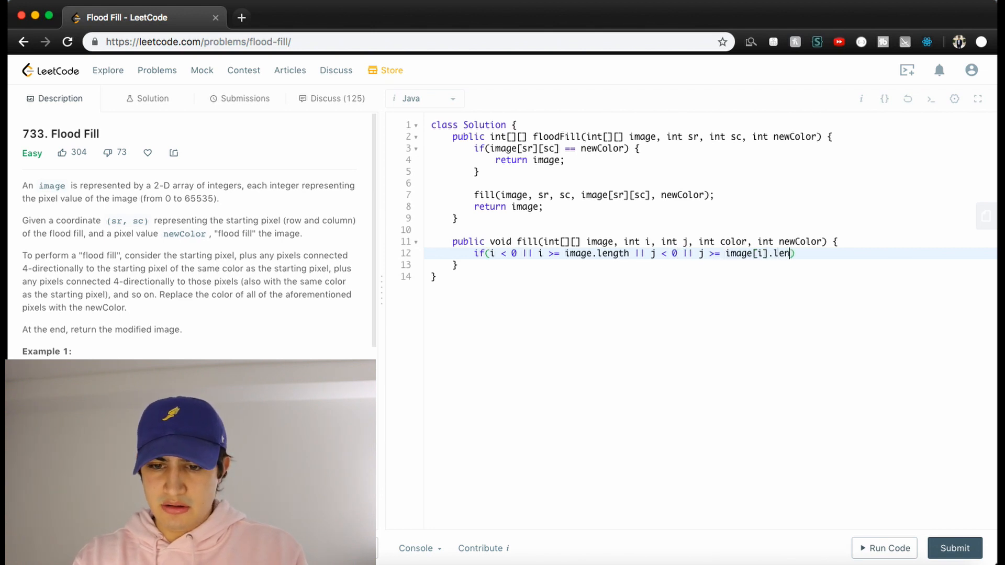
text(gth)
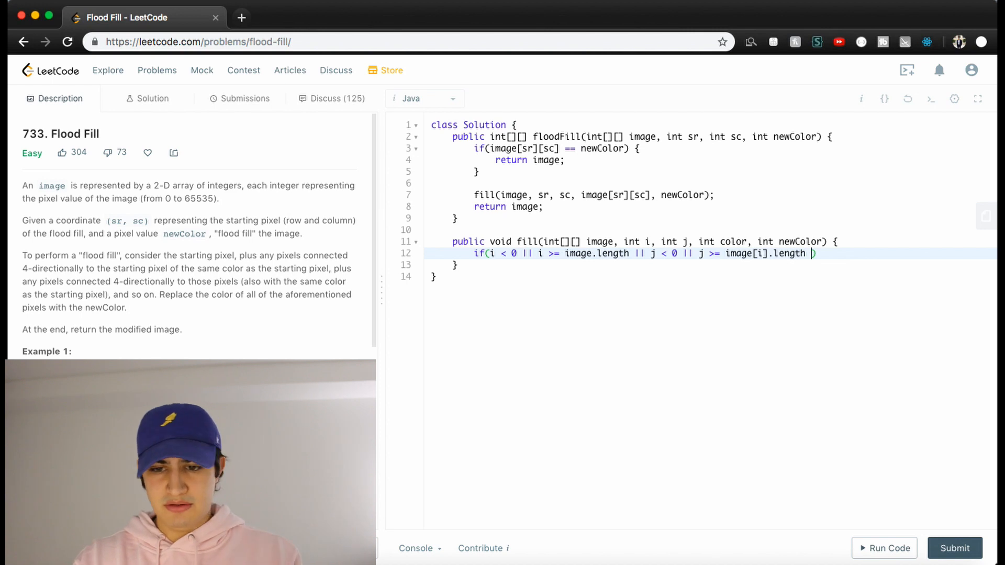
text(|| image[i][j] != color)
text(return;)
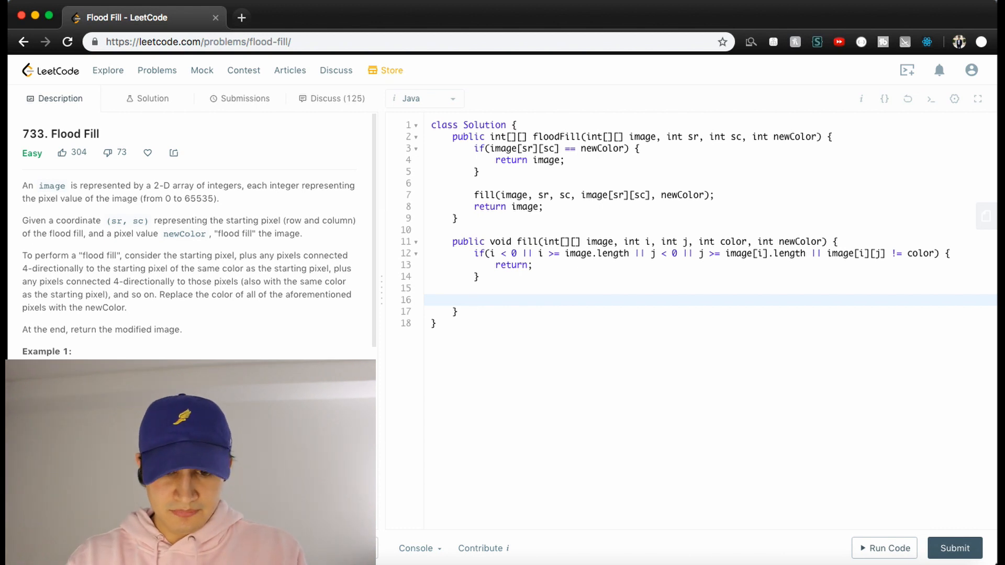
Set image[i][j] = newColor; on line 16 and move to that line's end.
text(image[])
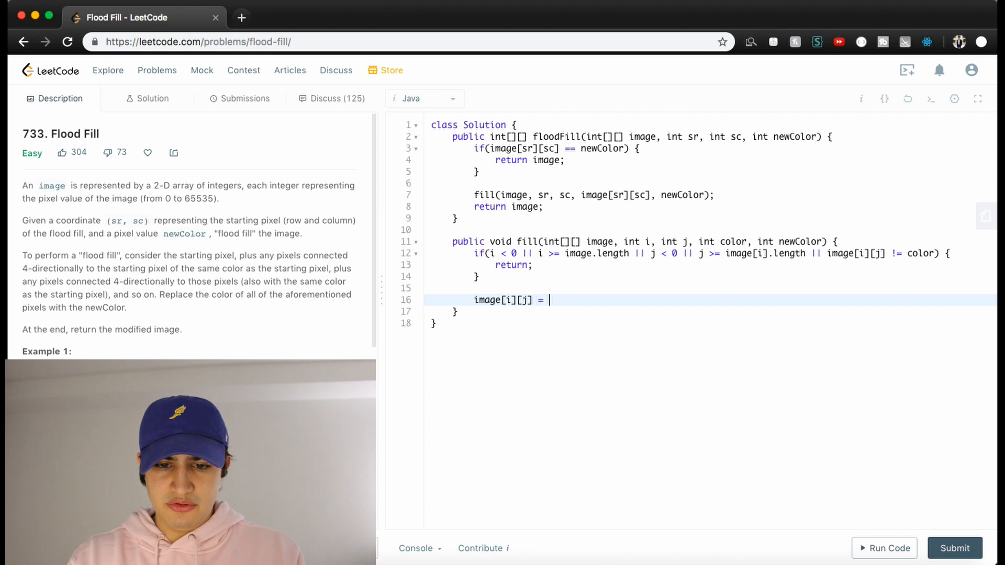
text(newColor;)
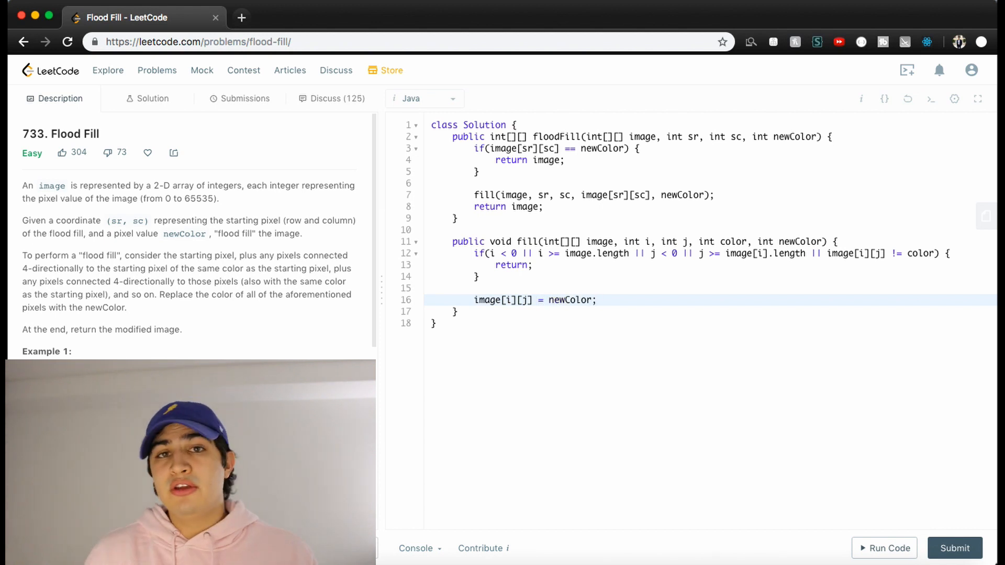
click(595, 299)
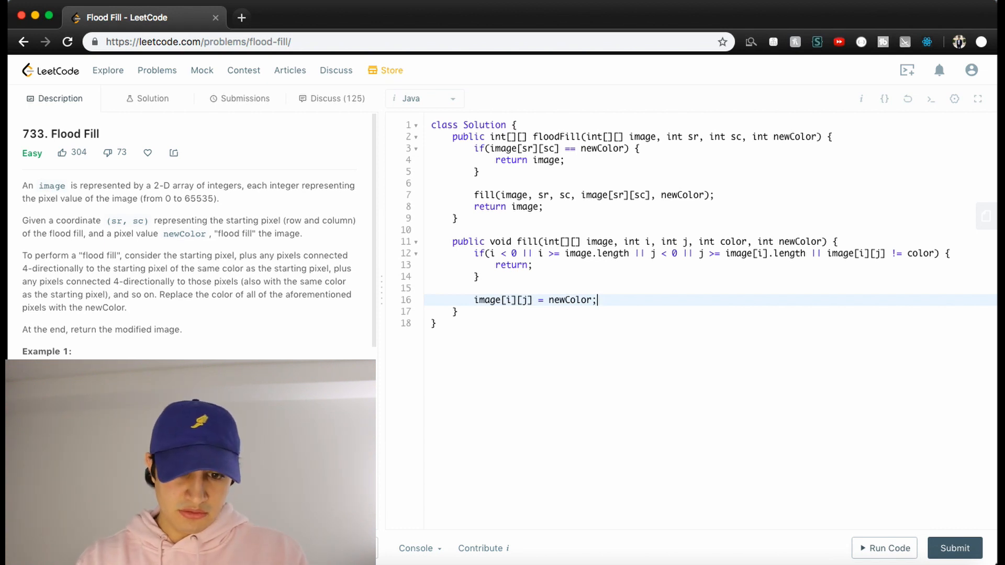
Add recursive fill(image, …, color, newColor) calls for i+1, i-1, j+1 and j-1.
text(fill()
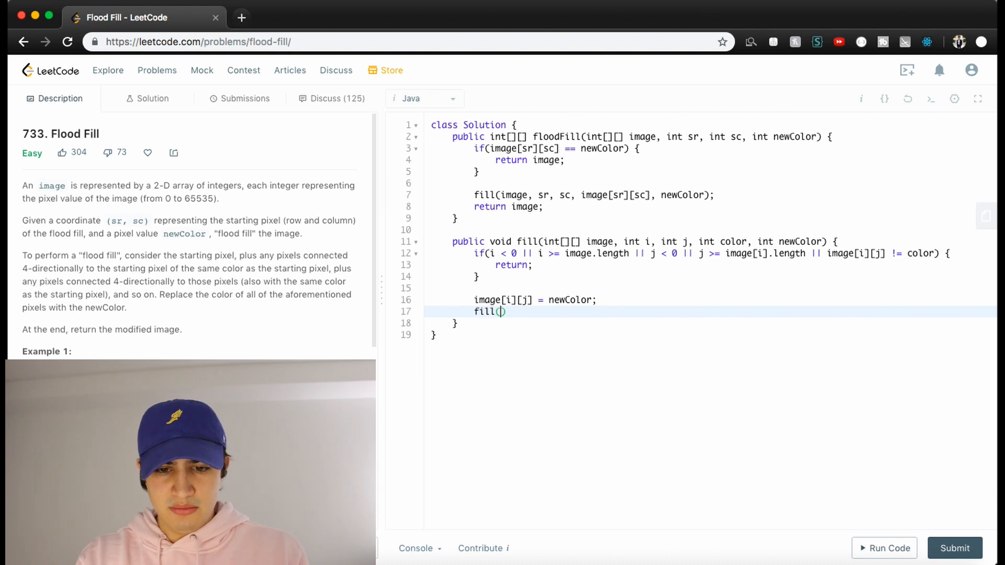
text(image, i + 1,)
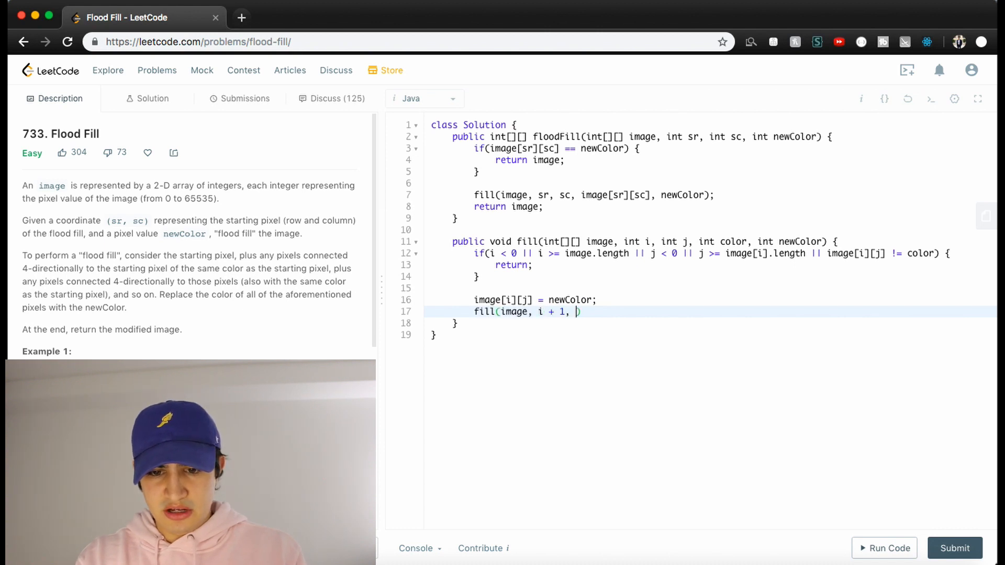
text(j, color,)
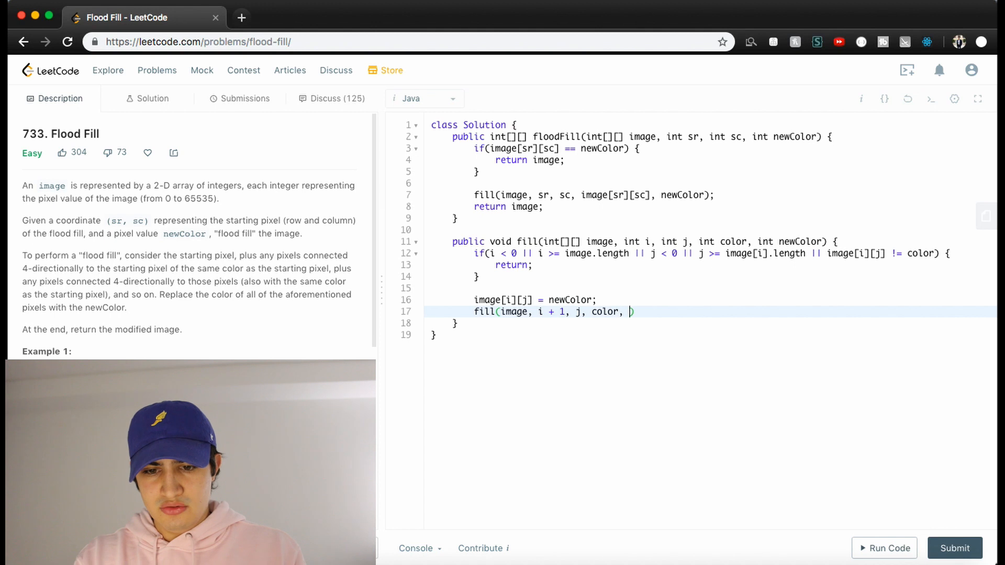
text(newColor);)
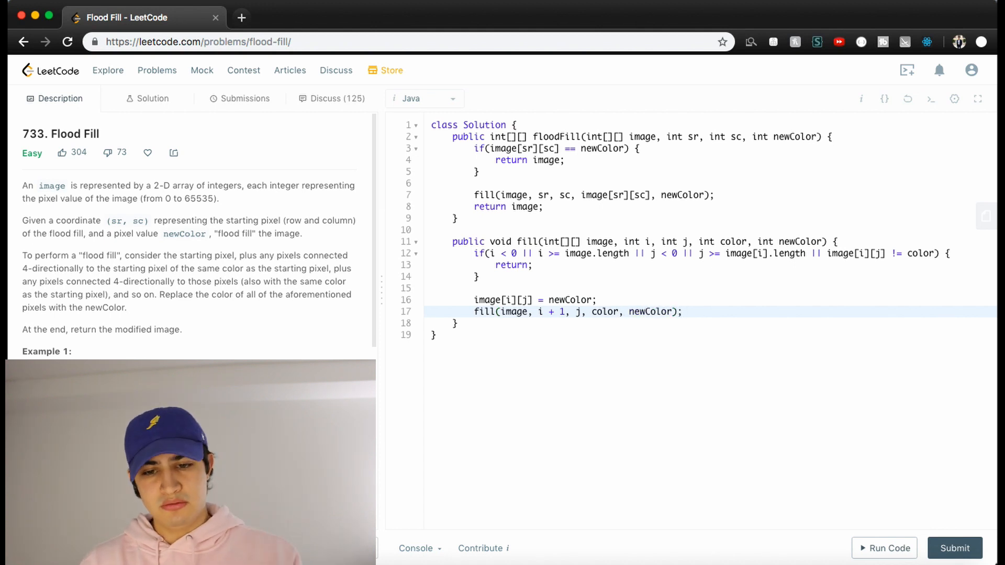
text(fill(im)
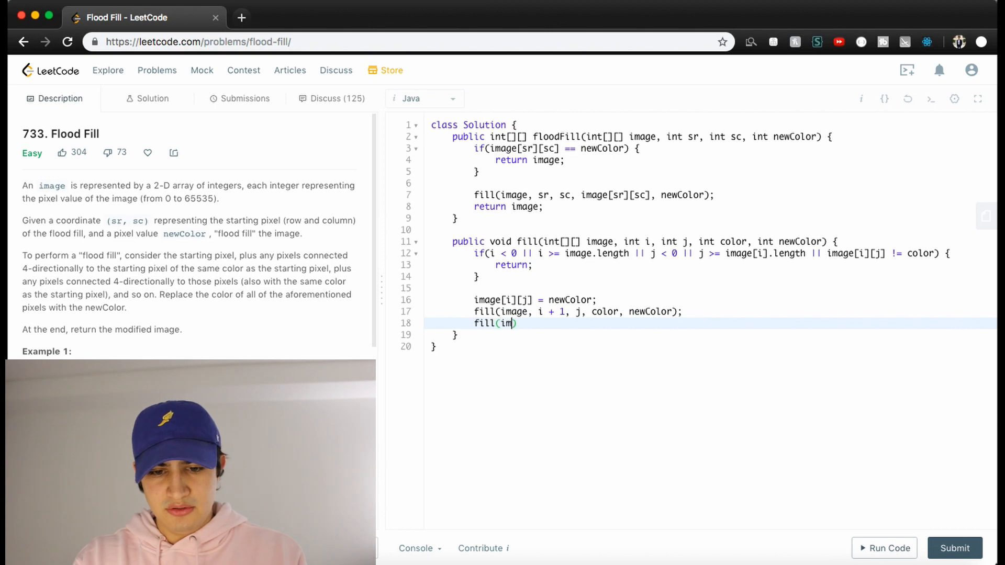
text(age, i - 1, j ,)
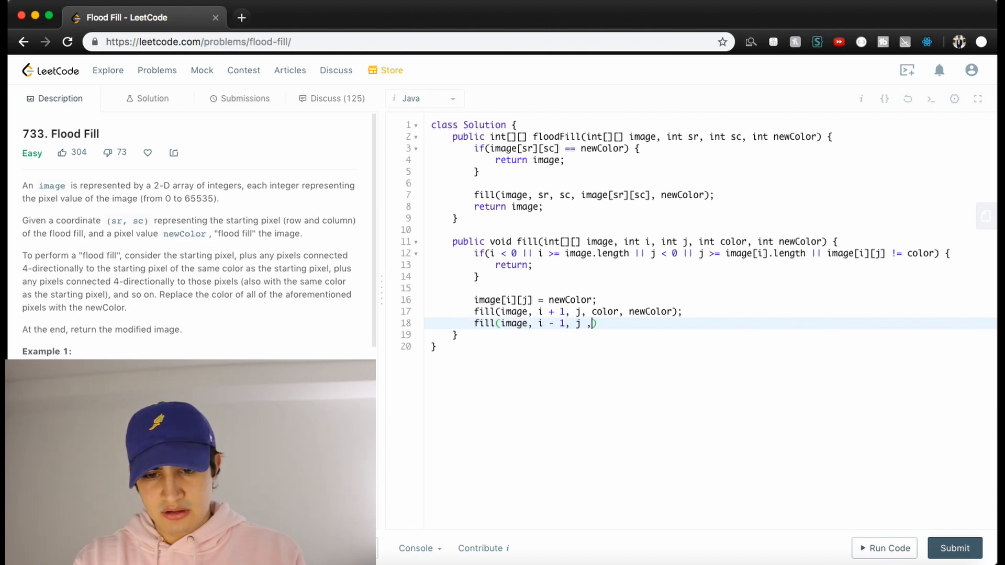
text(color, Ne)
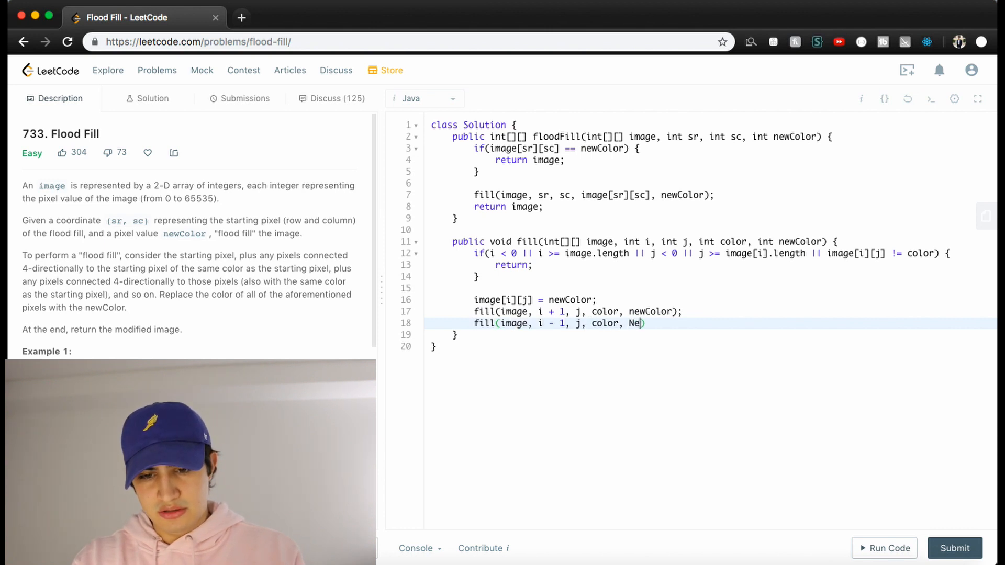
text(wColor);)
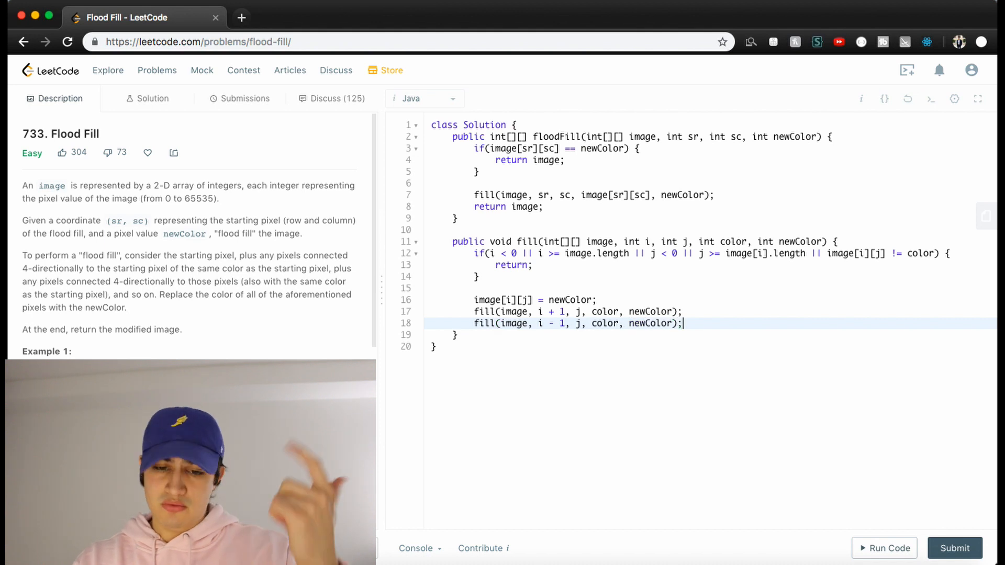
text(fill(image, i, j +)
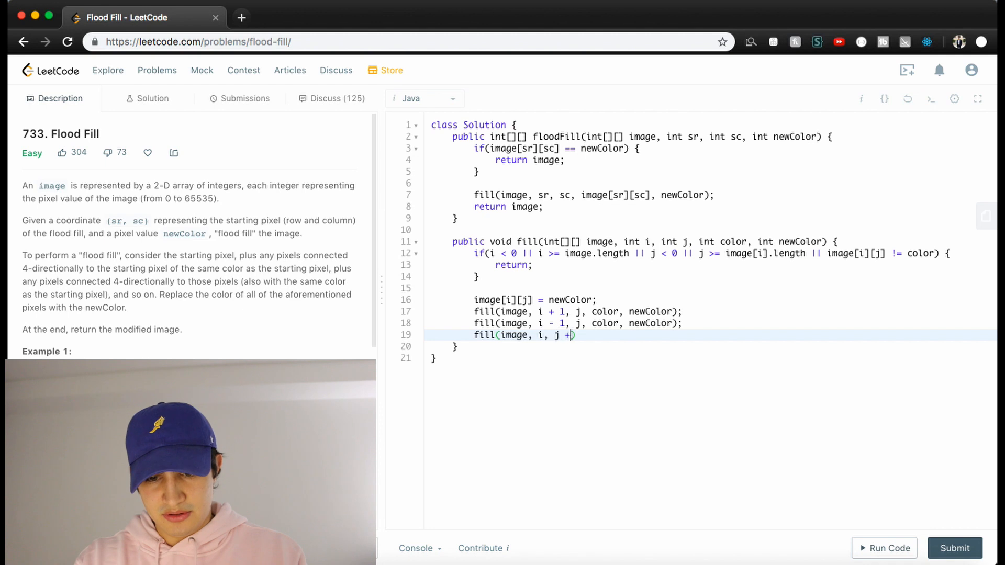
text(1, color, newColor)
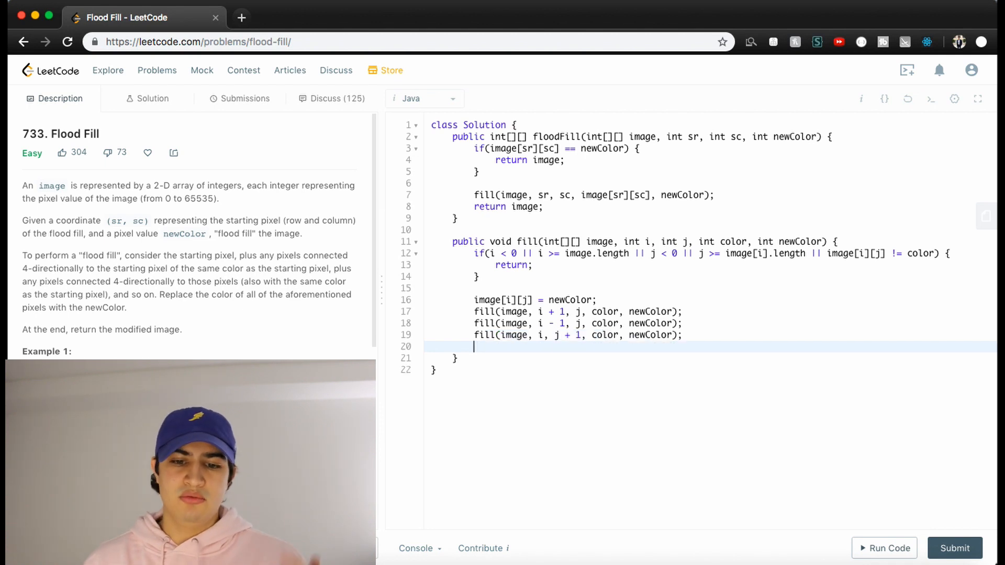
text(fill(image, i, j - 1, color, new)
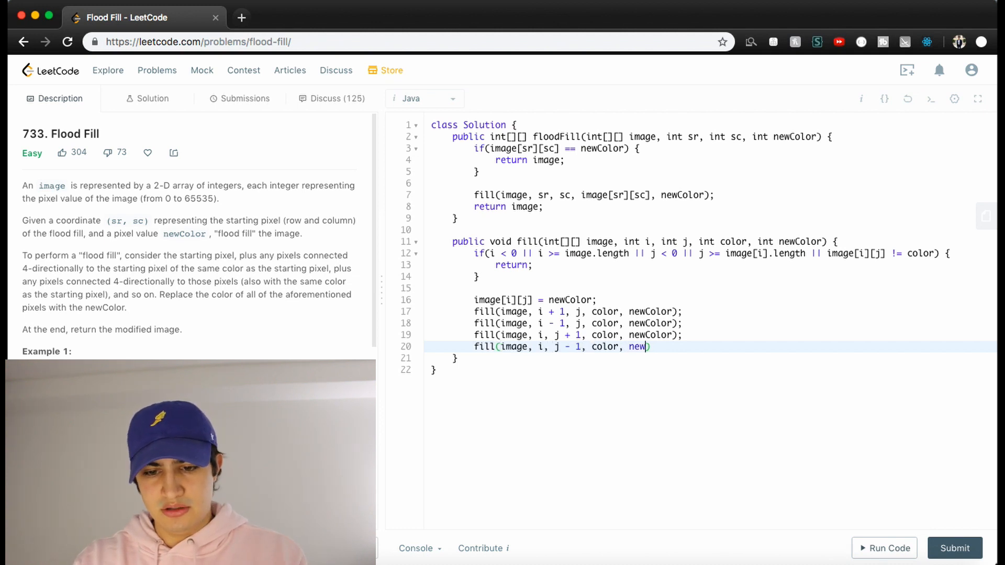
text(Color);)
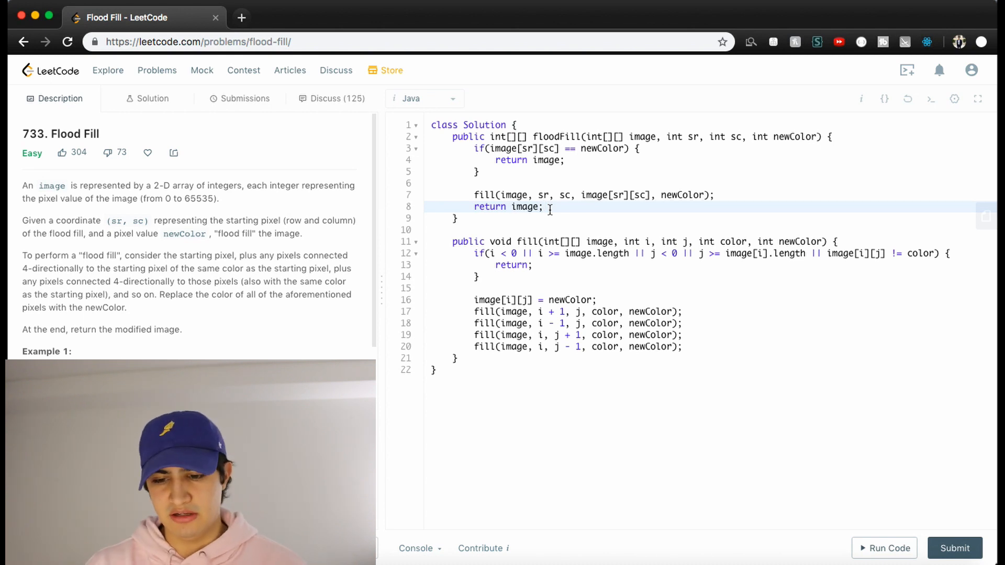
Submit the Flood Fill solution, get accepted at 9 ms, and return to Description.
click(955, 548)
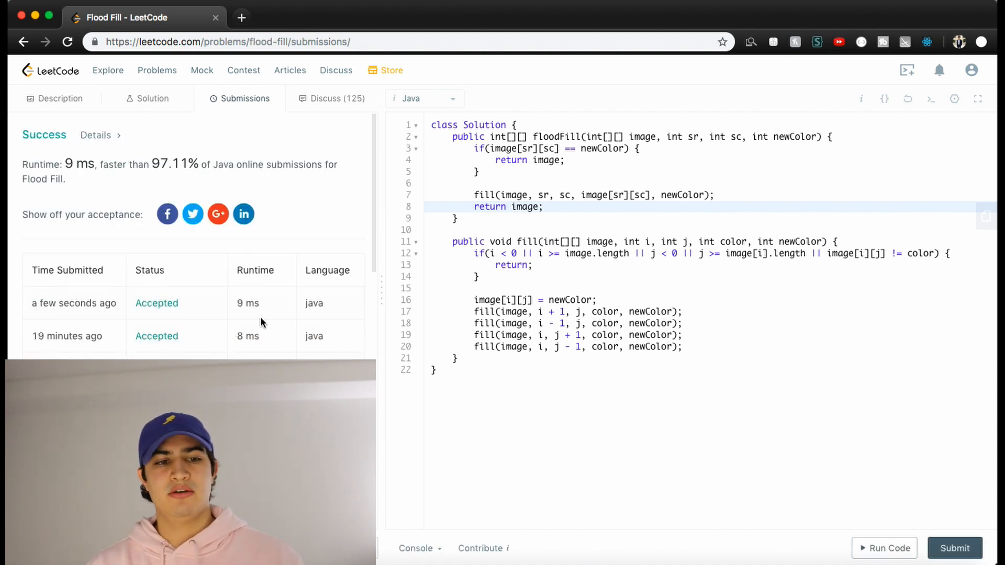
click(60, 98)
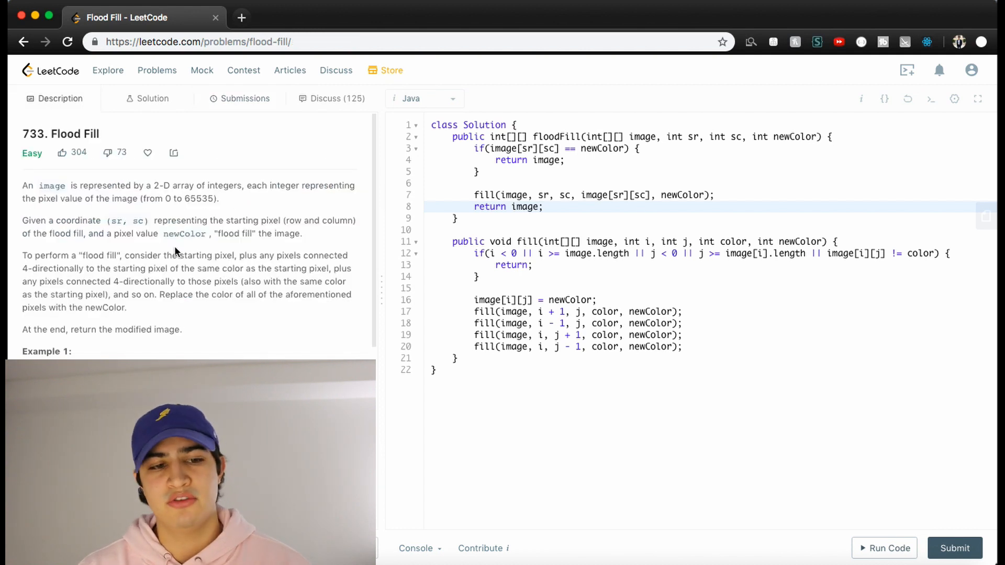